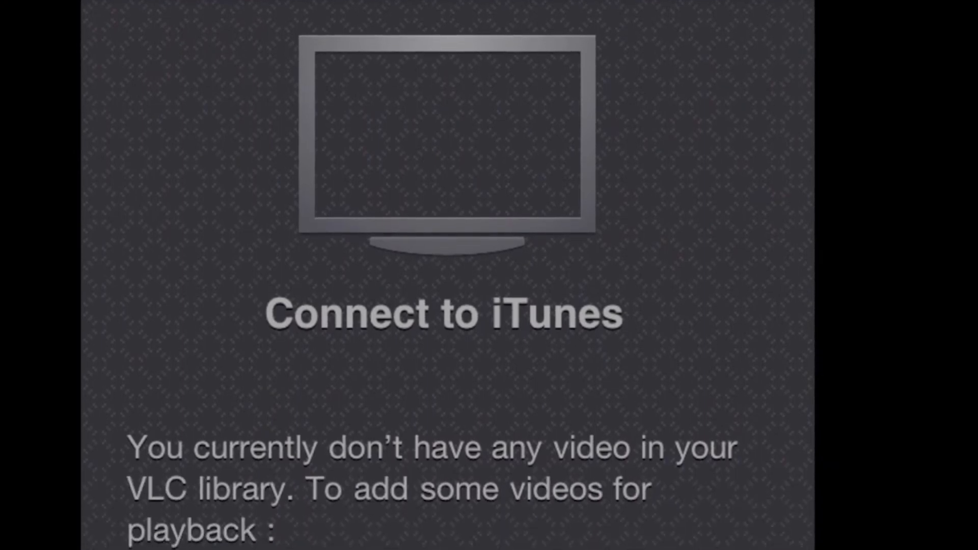
scroll(down, 3)
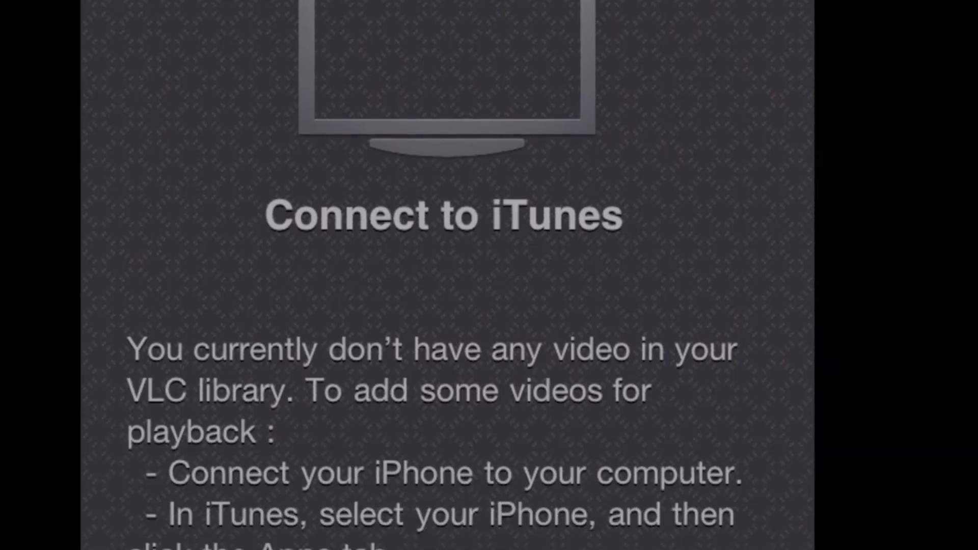